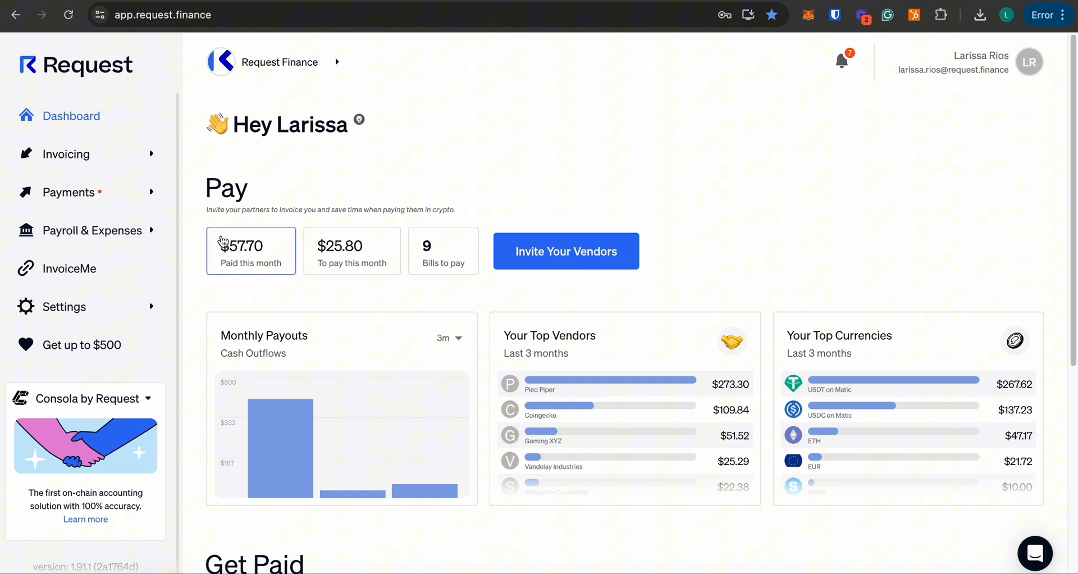
pyautogui.moveTo(118, 199)
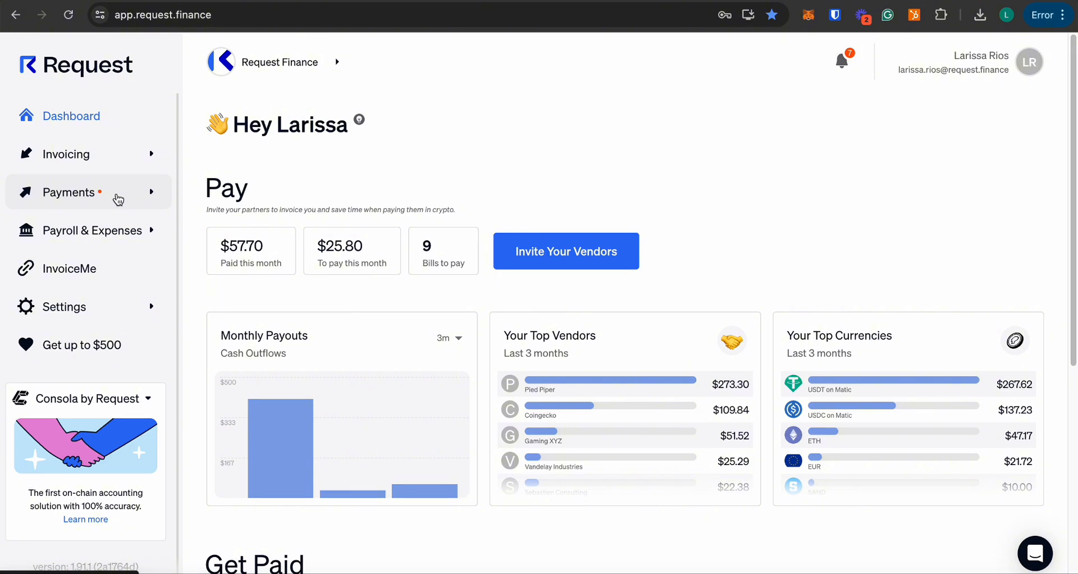
# Start a new single Direct Payment from the Payments section of the sidebar
pyautogui.click(69, 192)
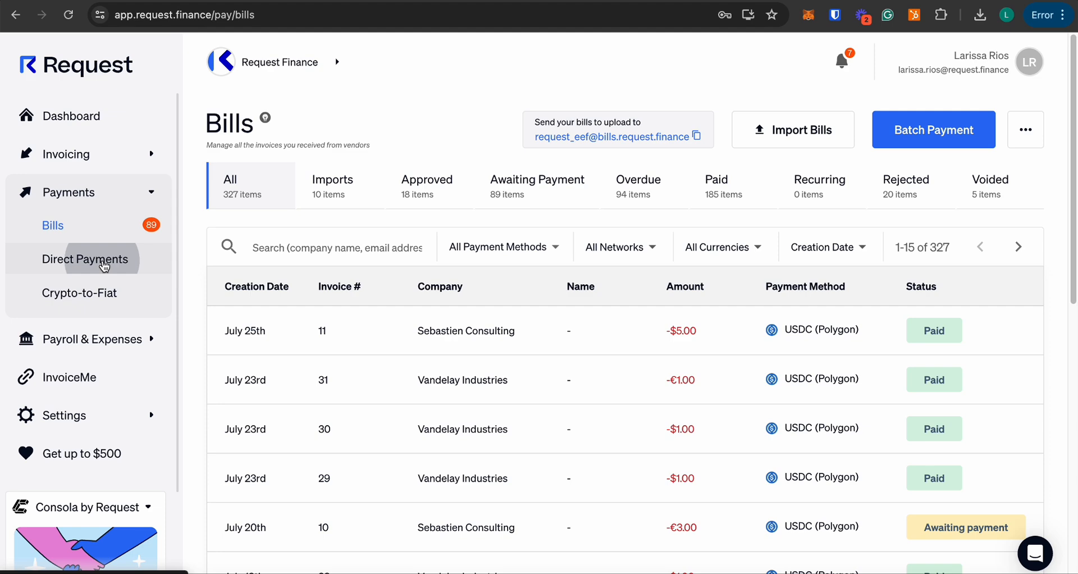
pyautogui.click(85, 258)
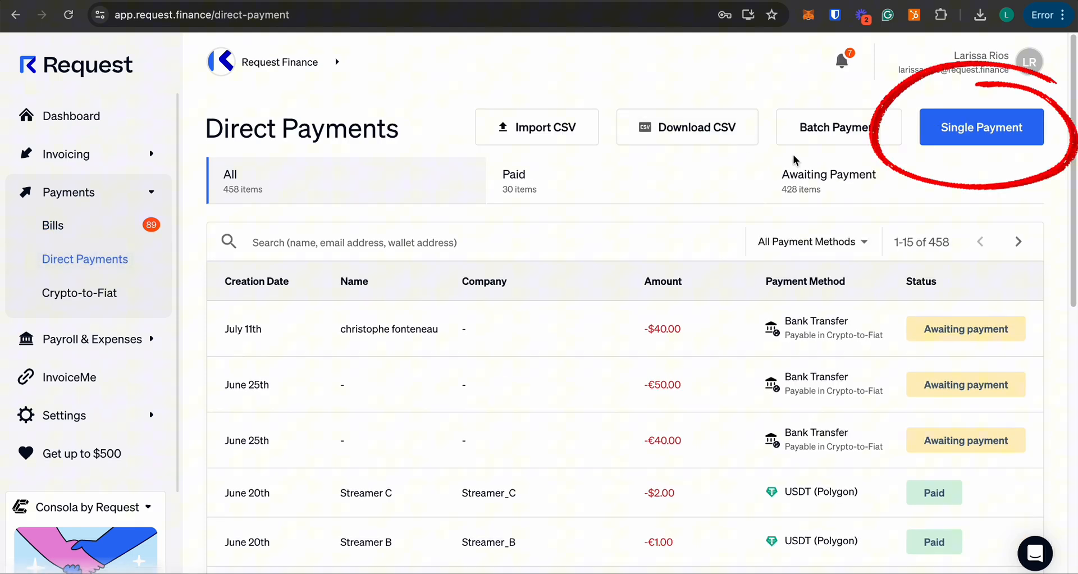
pyautogui.click(981, 127)
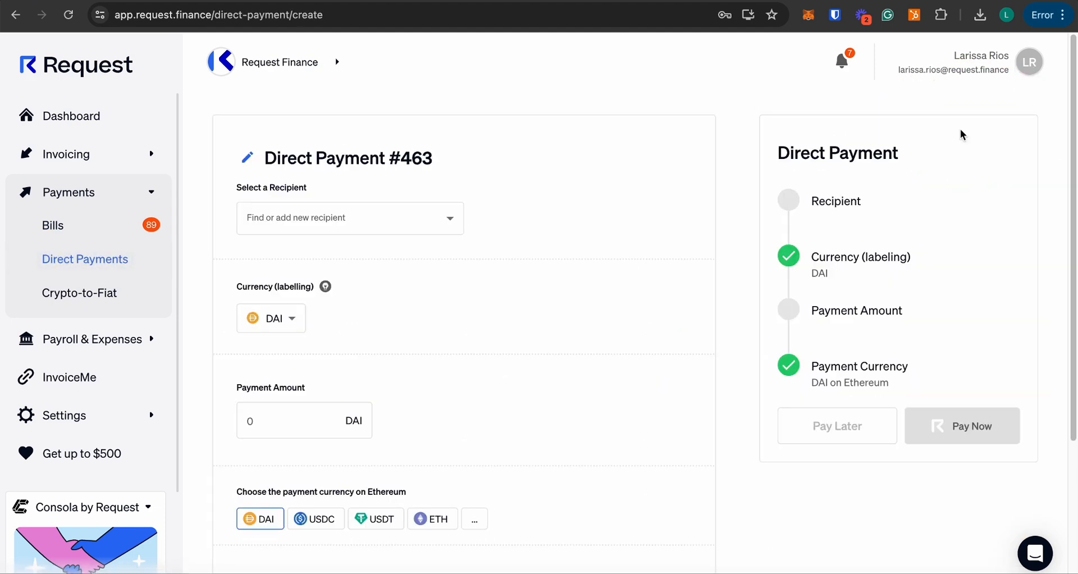
# Choose LR Finance as recipient and begin adding a new Bank Account receiving method
pyautogui.click(349, 218)
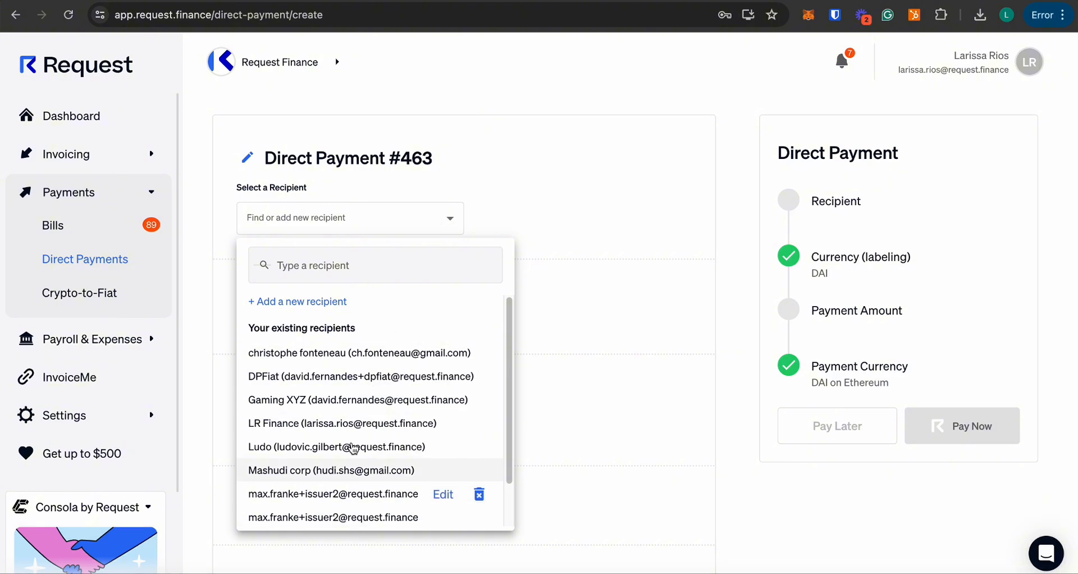
pyautogui.click(297, 301)
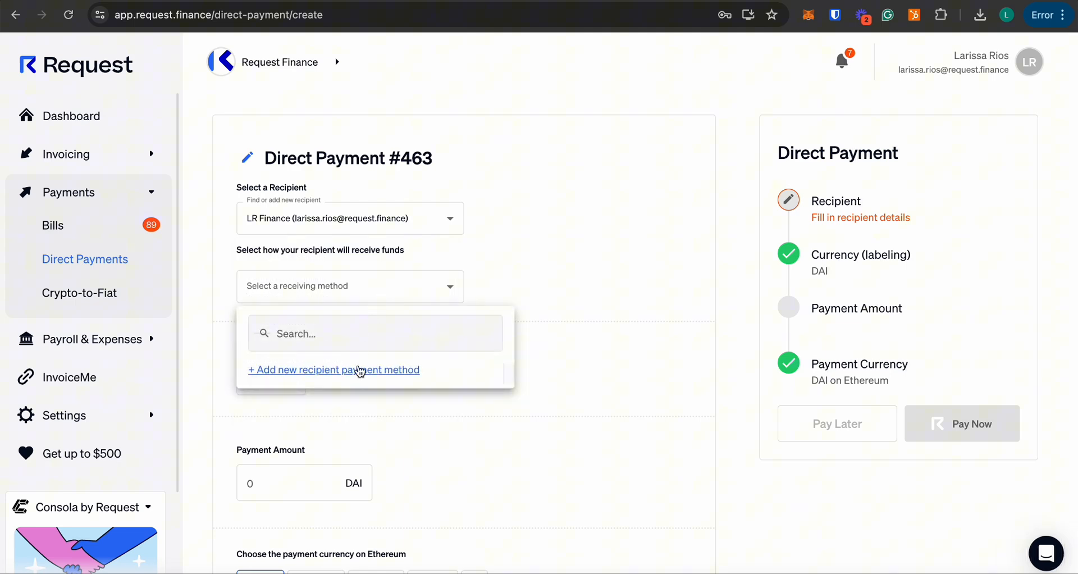
pyautogui.click(333, 370)
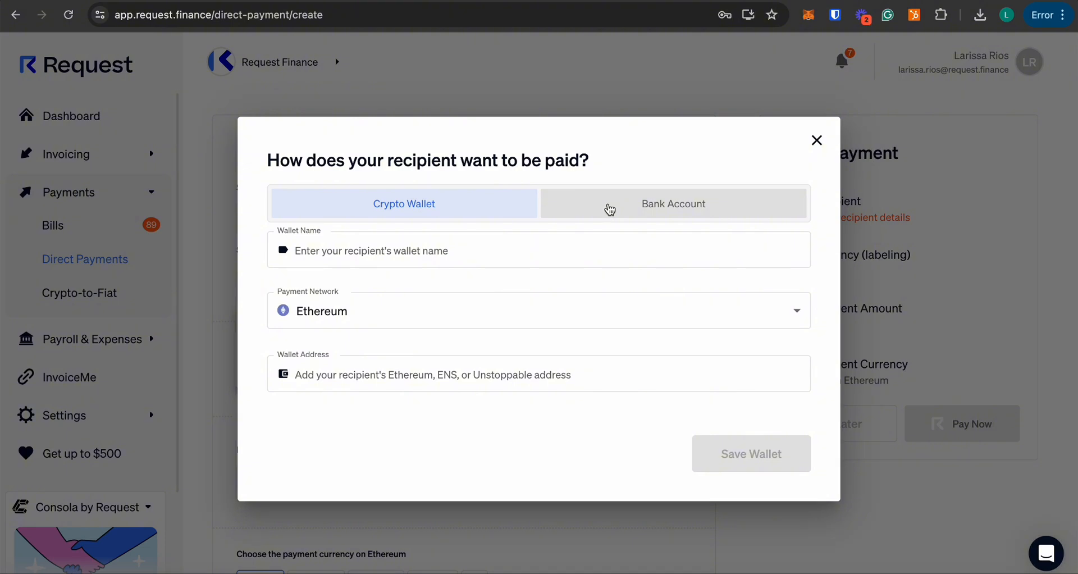
pyautogui.click(673, 204)
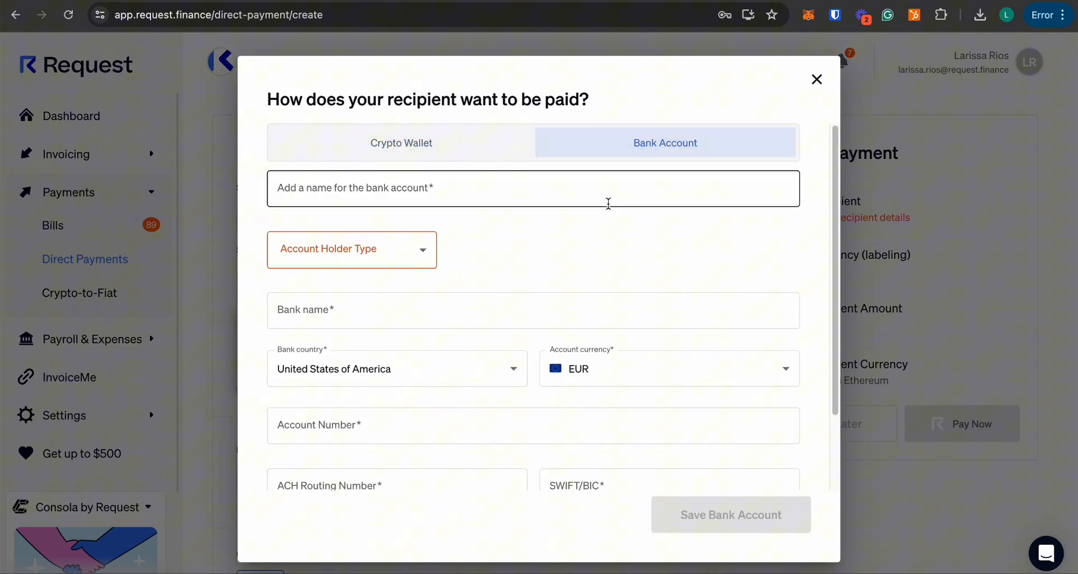
pyautogui.moveTo(541, 250)
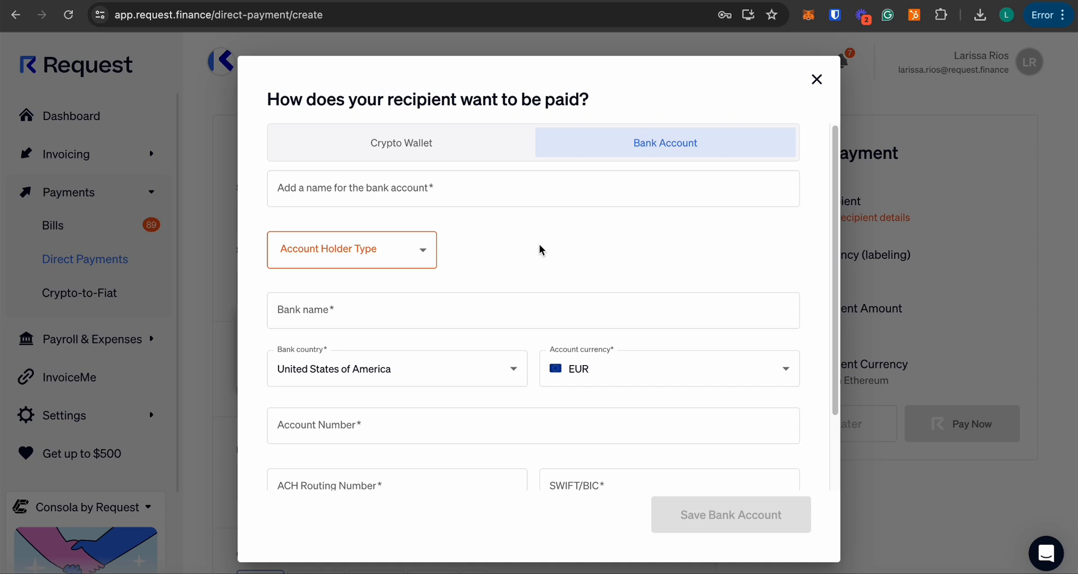
pyautogui.moveTo(565, 234)
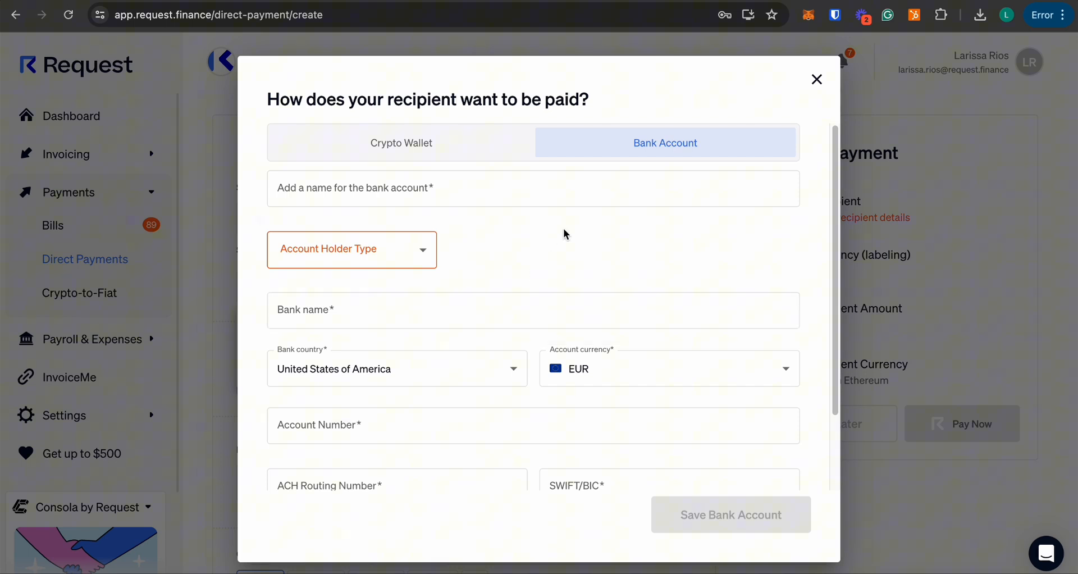
# Keep LR Finance's Wise method, set amount 1, reason 'Intercompany Payout' and note 'payment test'
pyautogui.click(818, 78)
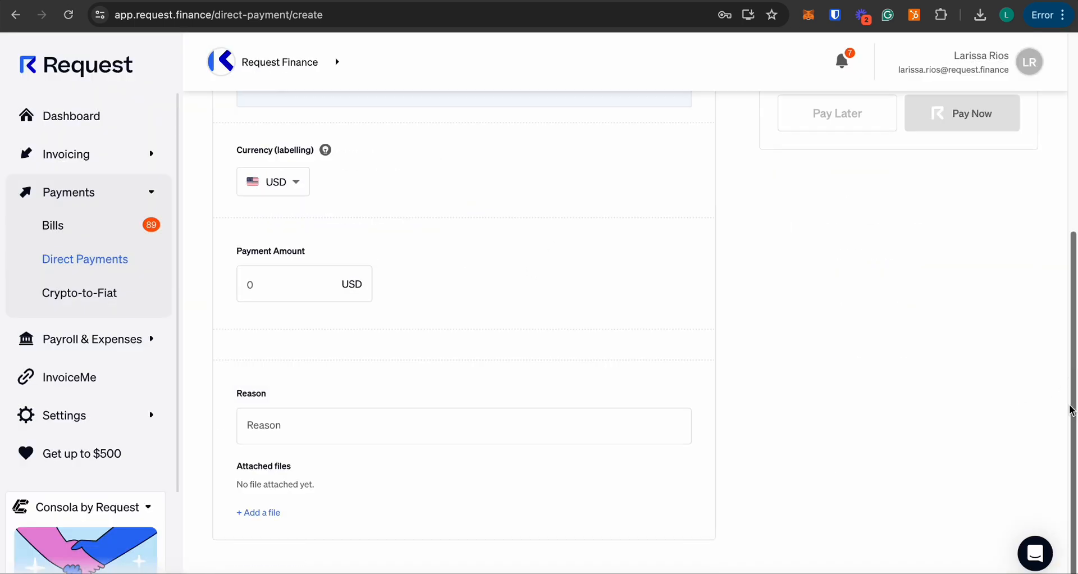
pyautogui.write('1')
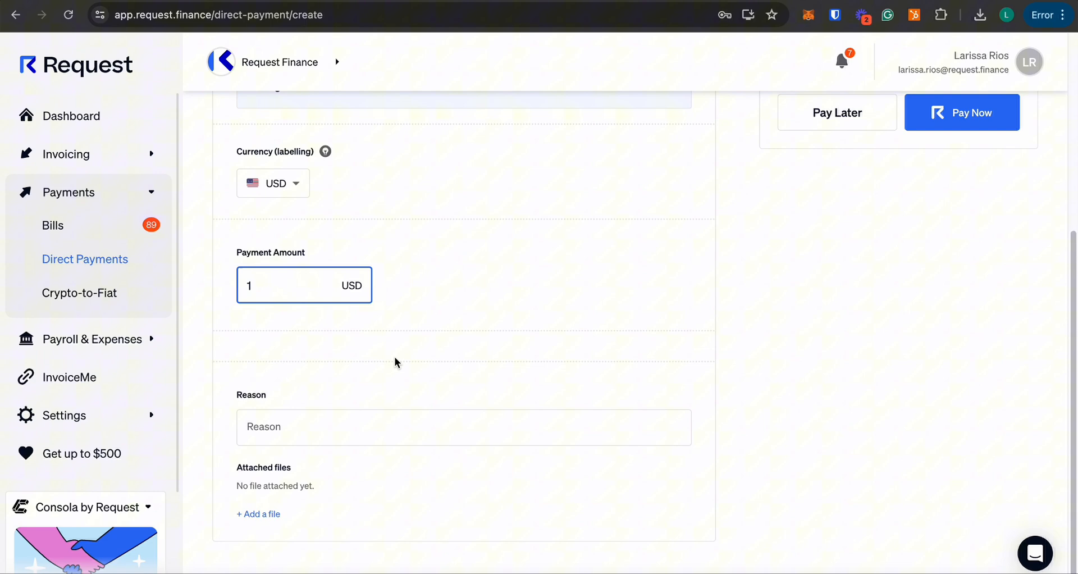
pyautogui.write('Intercompany Payout')
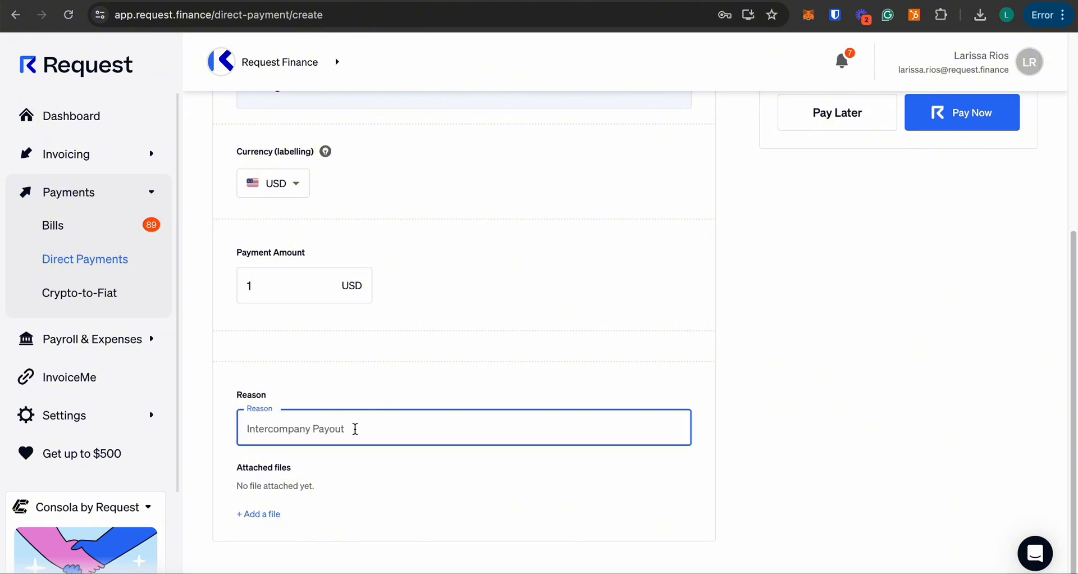
pyautogui.write('payment test')
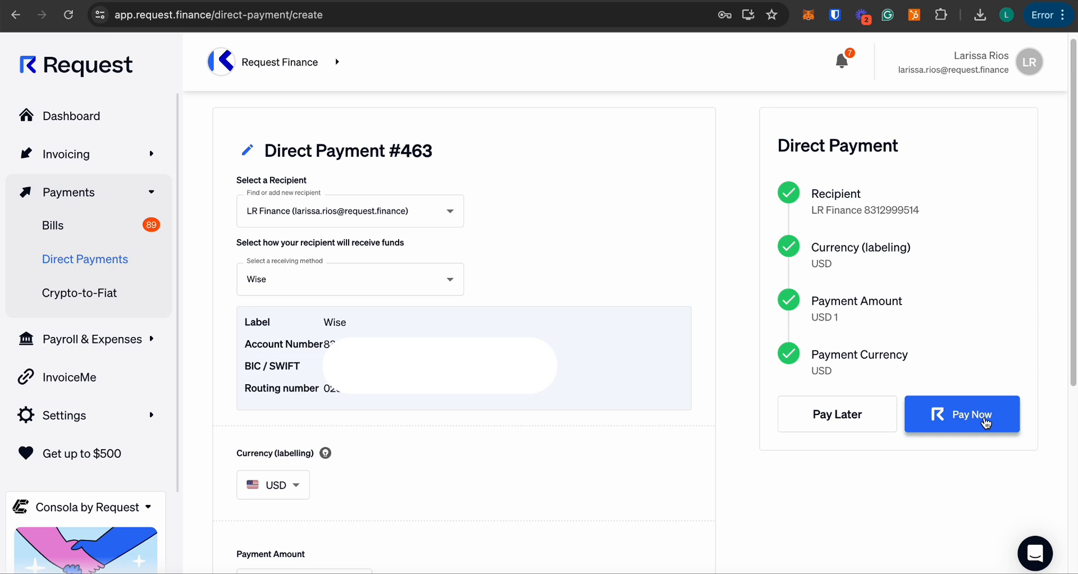
# Pay now, choosing USDC on the Polygon network and proceeding with that currency
pyautogui.click(962, 414)
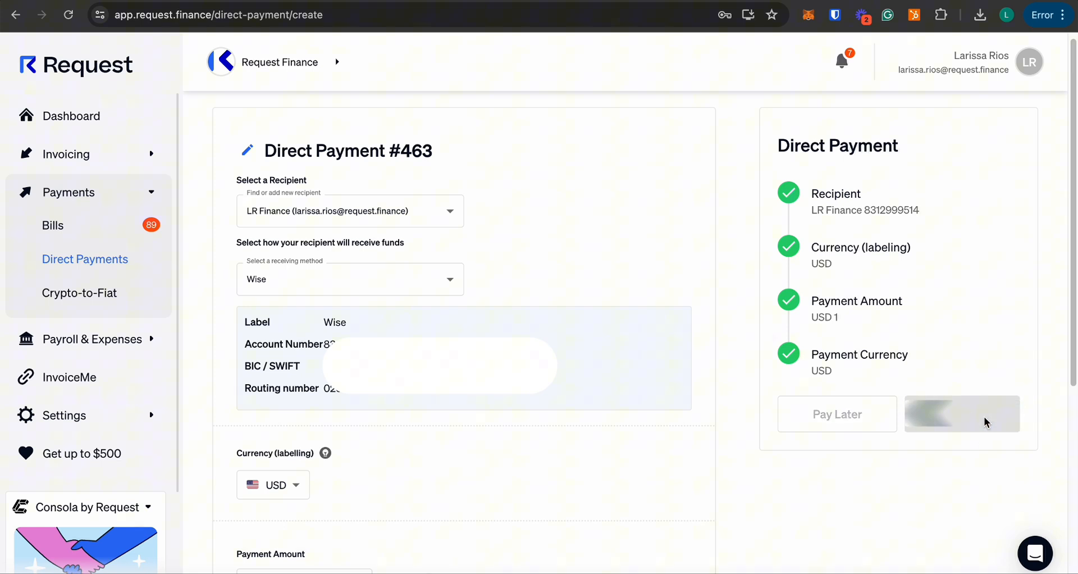
pyautogui.click(961, 414)
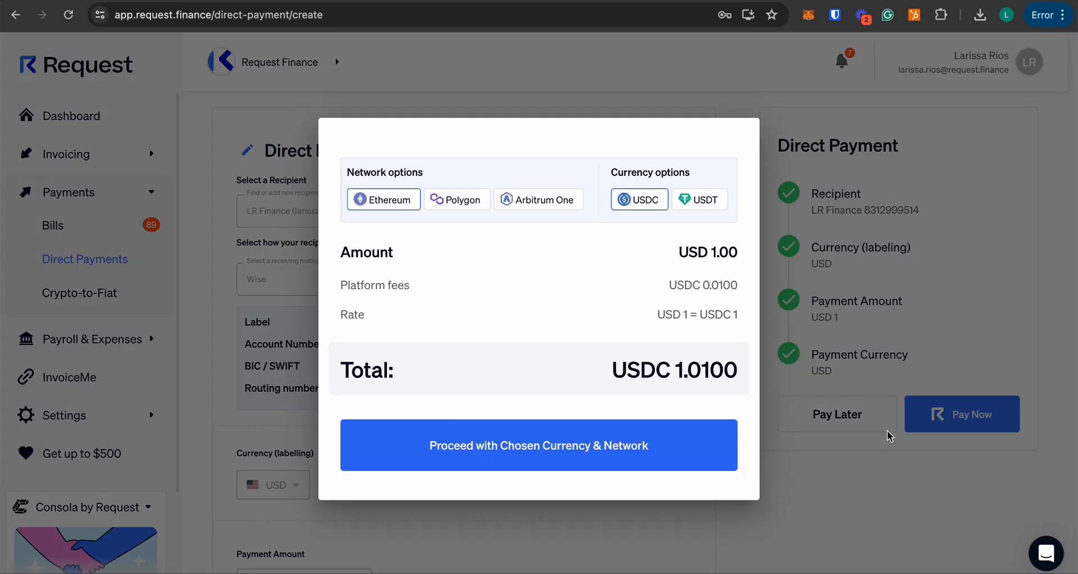
pyautogui.click(456, 199)
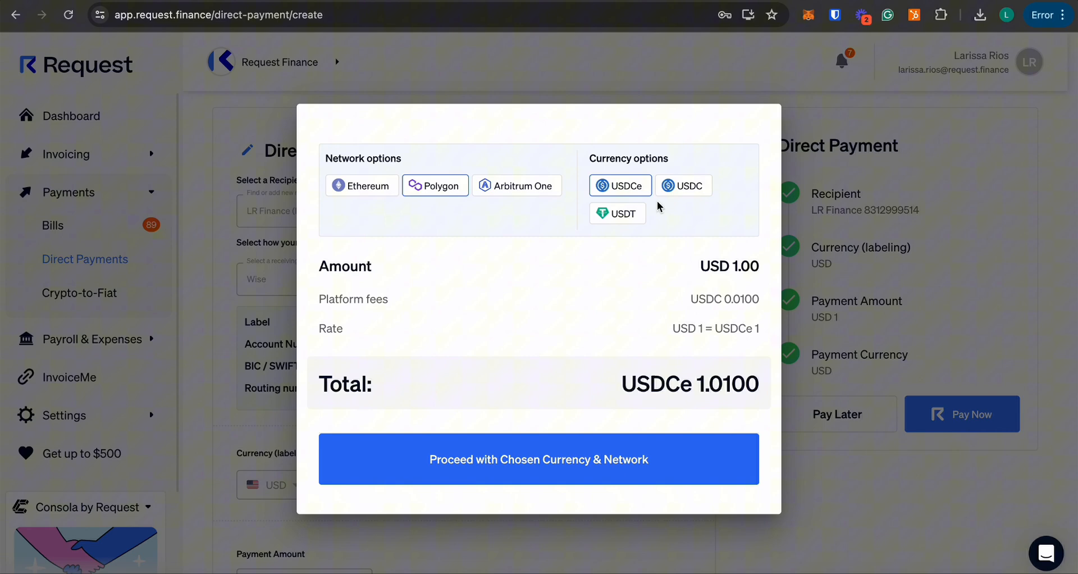
pyautogui.click(539, 458)
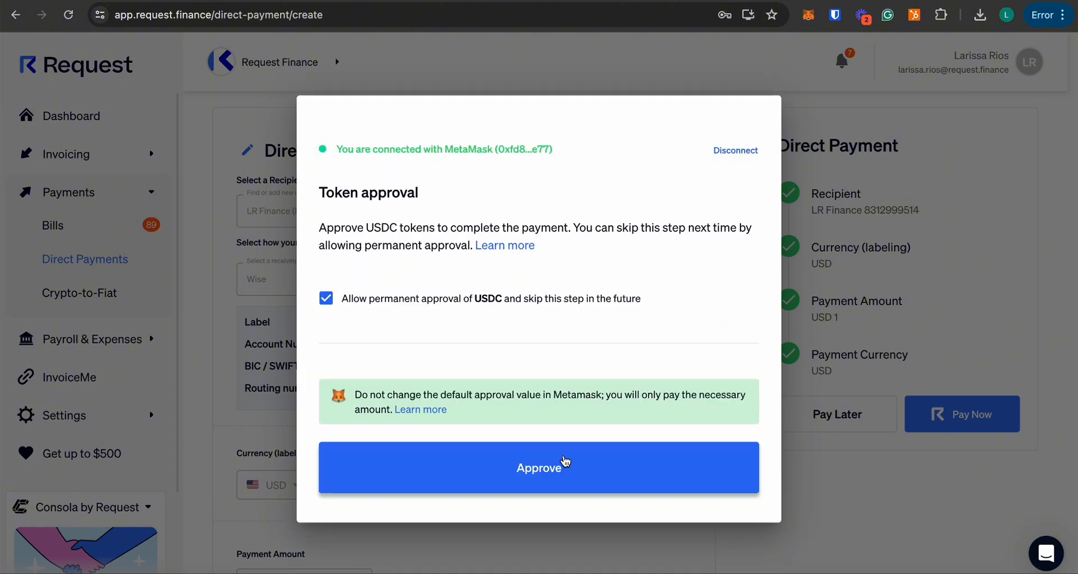
# Approve USDC spending and confirm sending the USDC 1.0100 payment
pyautogui.click(564, 464)
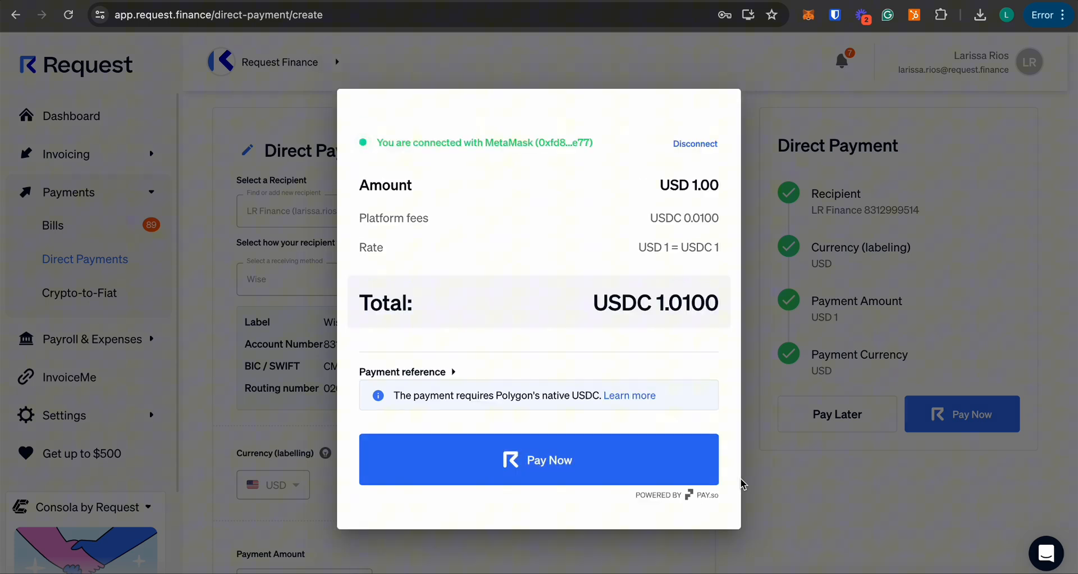
pyautogui.click(539, 460)
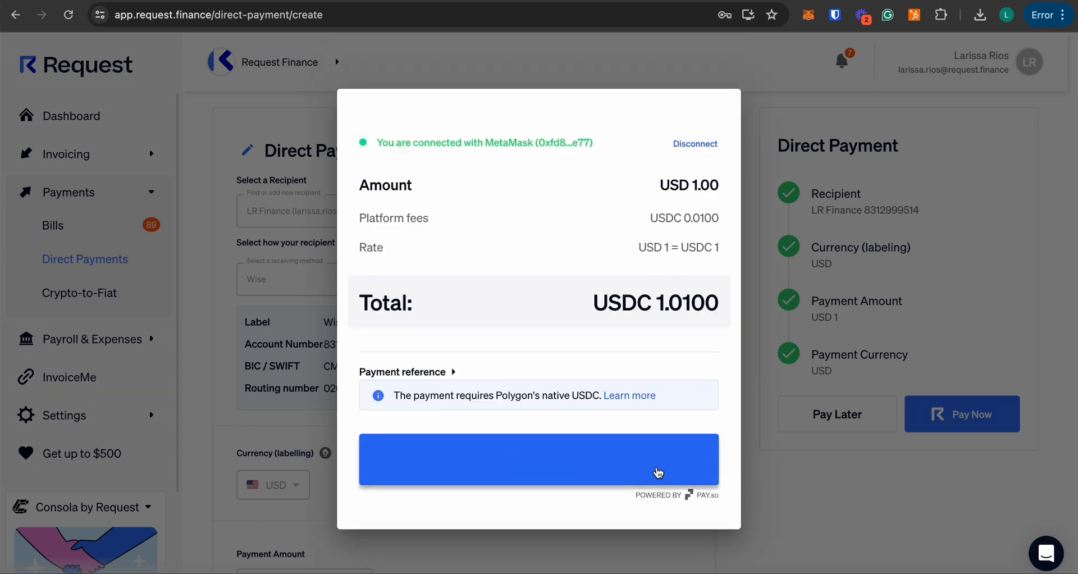
pyautogui.click(539, 459)
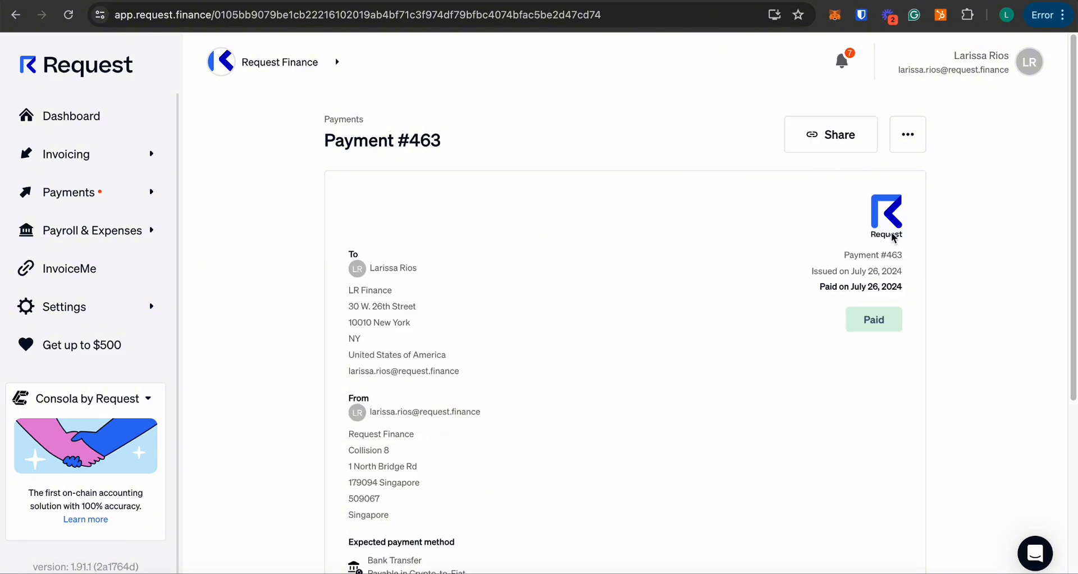
pyautogui.moveTo(1072, 297)
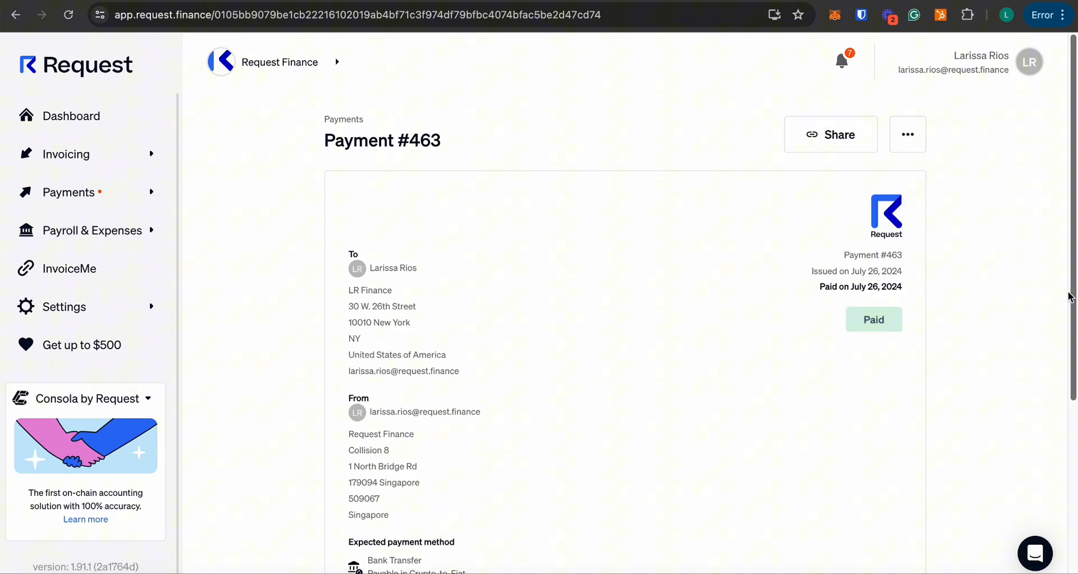
# Copy the share link for Paid payment #463 and glance at its extra actions menu
pyautogui.scroll(-3)
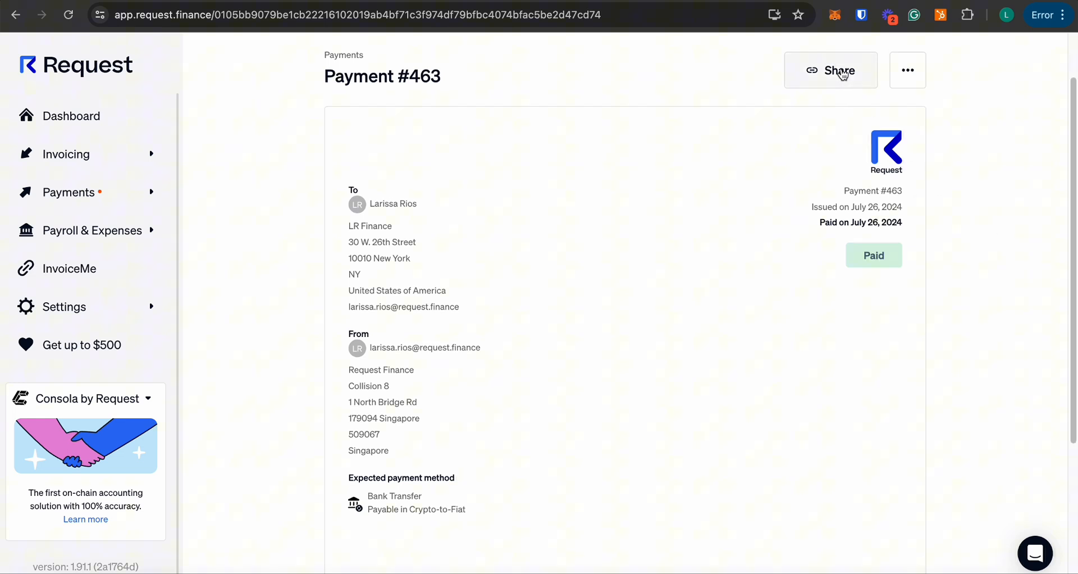
pyautogui.click(831, 70)
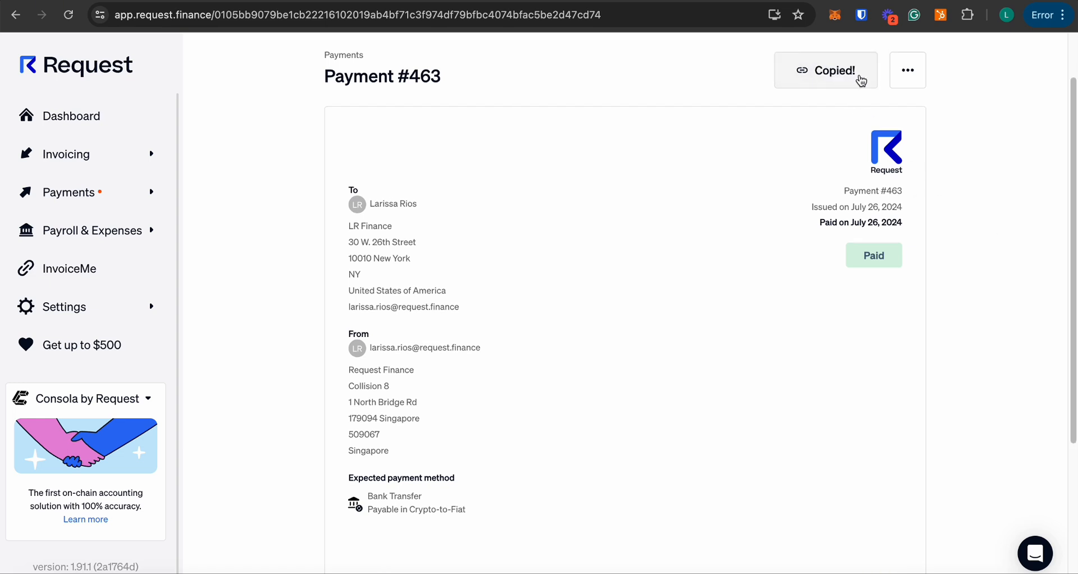
pyautogui.click(908, 70)
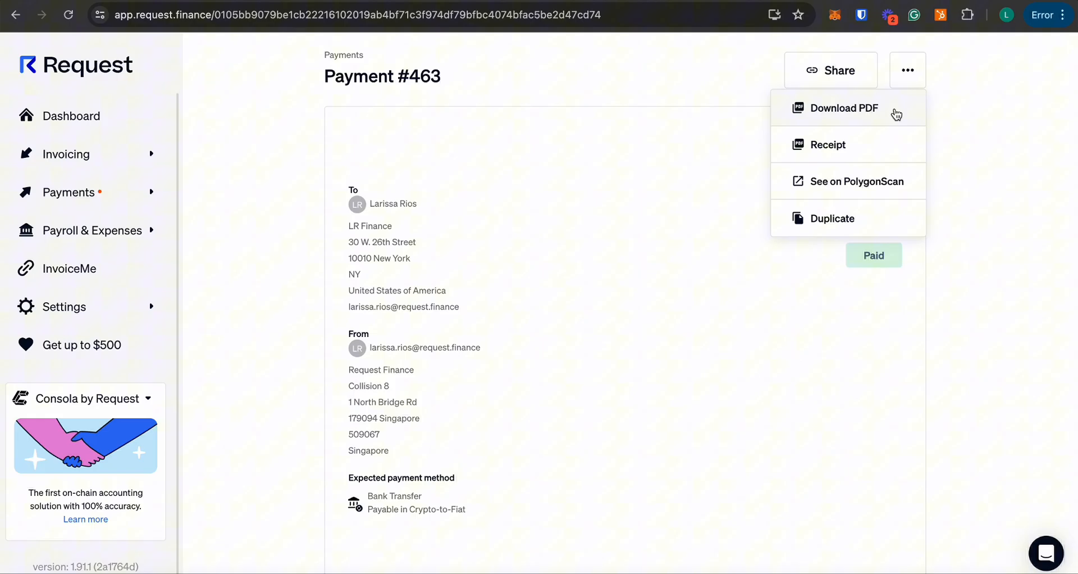
pyautogui.click(907, 70)
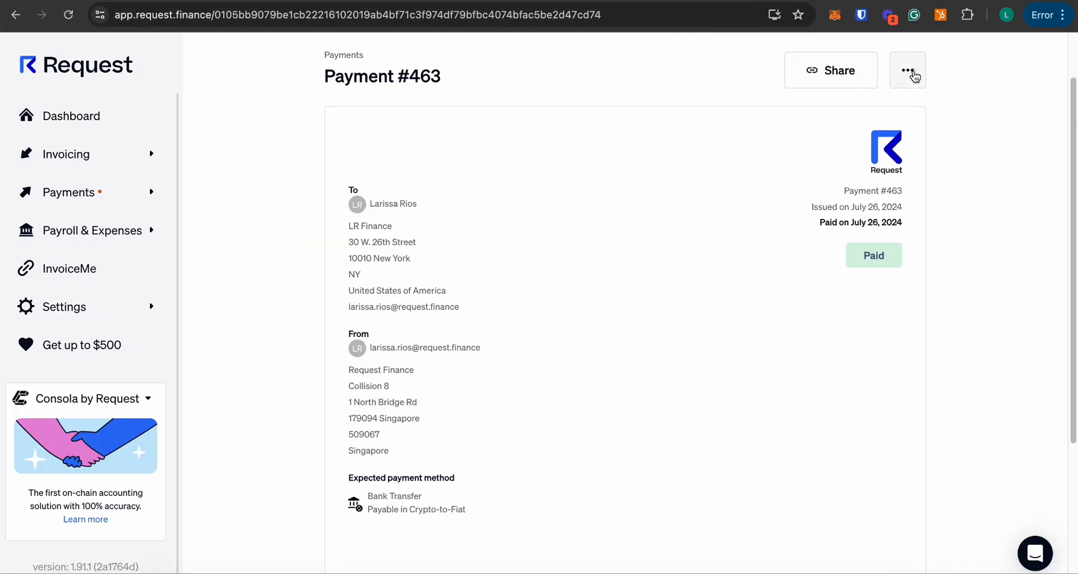